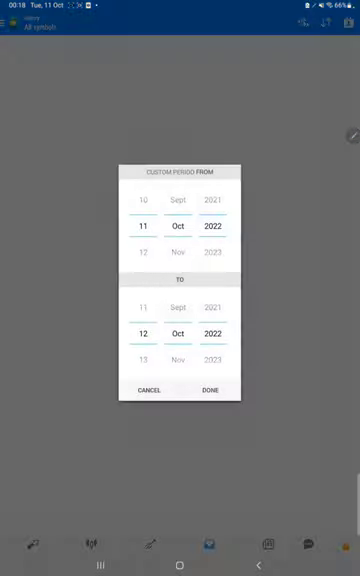
- Apply the custom history period from 11 to 12 October 2022
left_click(210, 390)
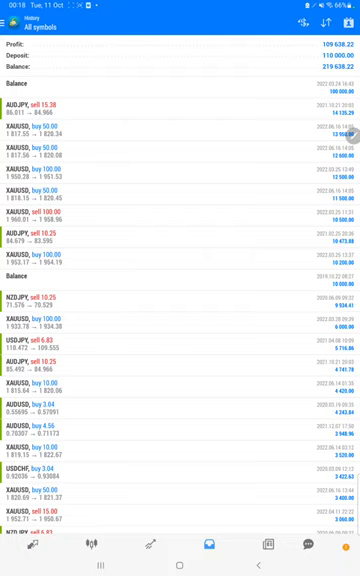
scroll("down", 3)
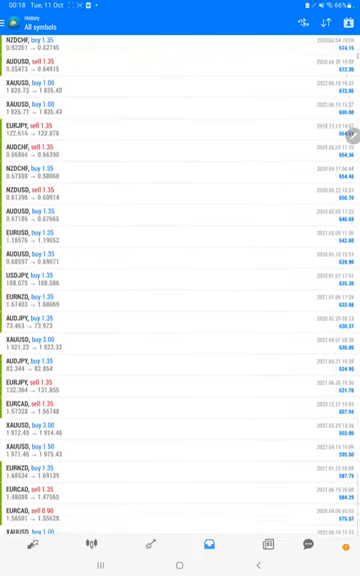
scroll("down", 3)
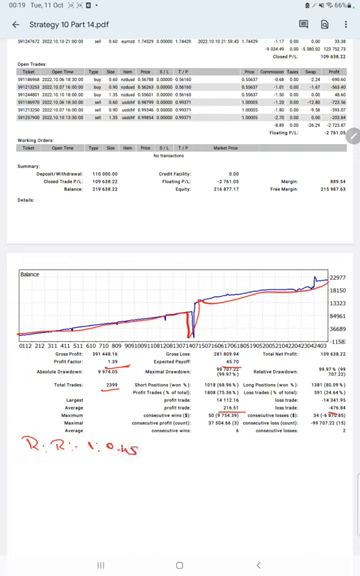
- Handwrite the red notes 'Be.', '684.' and '75%' under the results table
type("Be.")
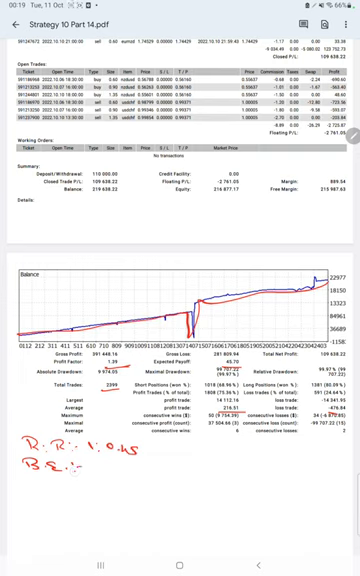
type("684.")
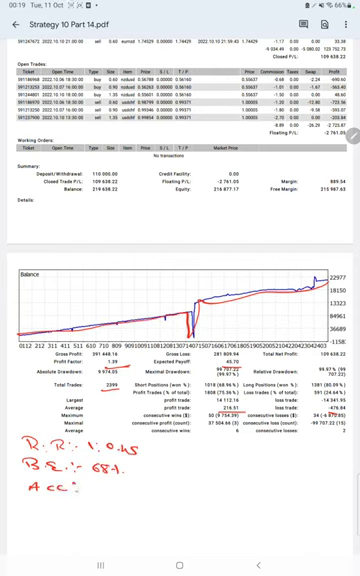
type("75%")
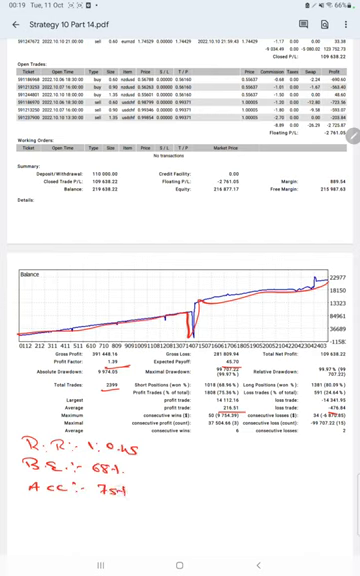